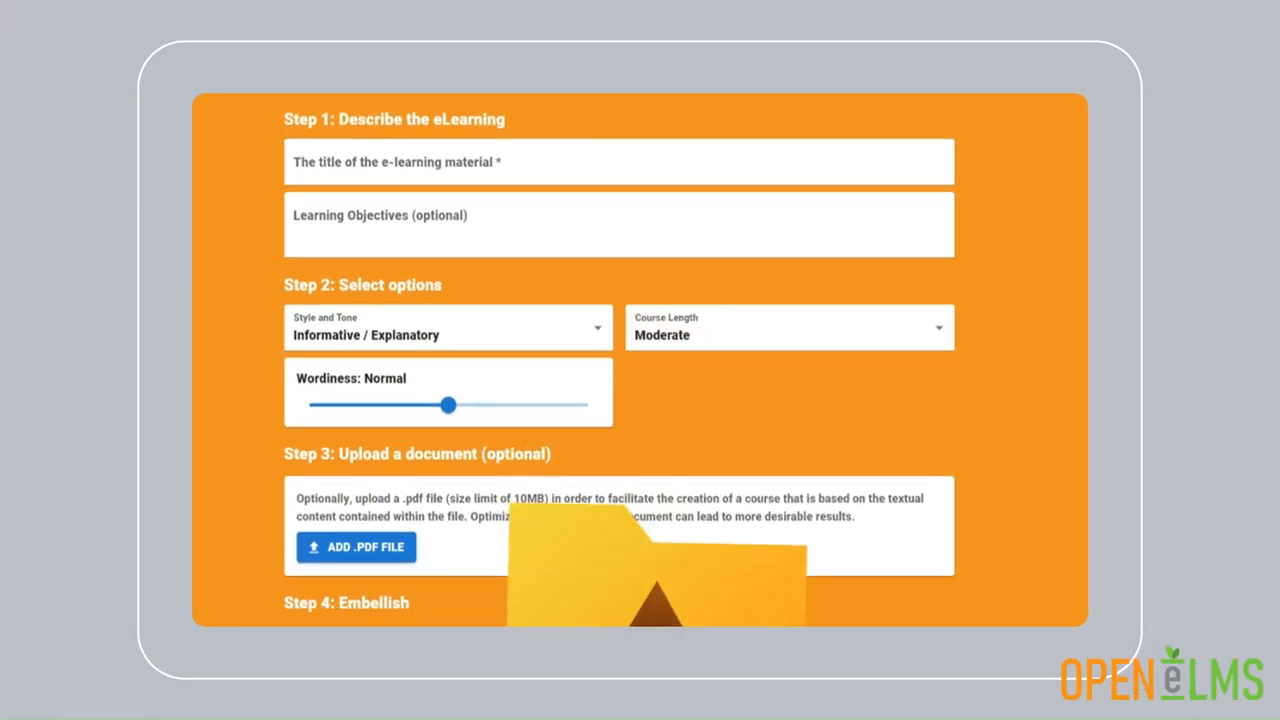
Scroll the course form down to reveal Step 4: Embellish and Step 5: Generate.
scroll("down", 3)
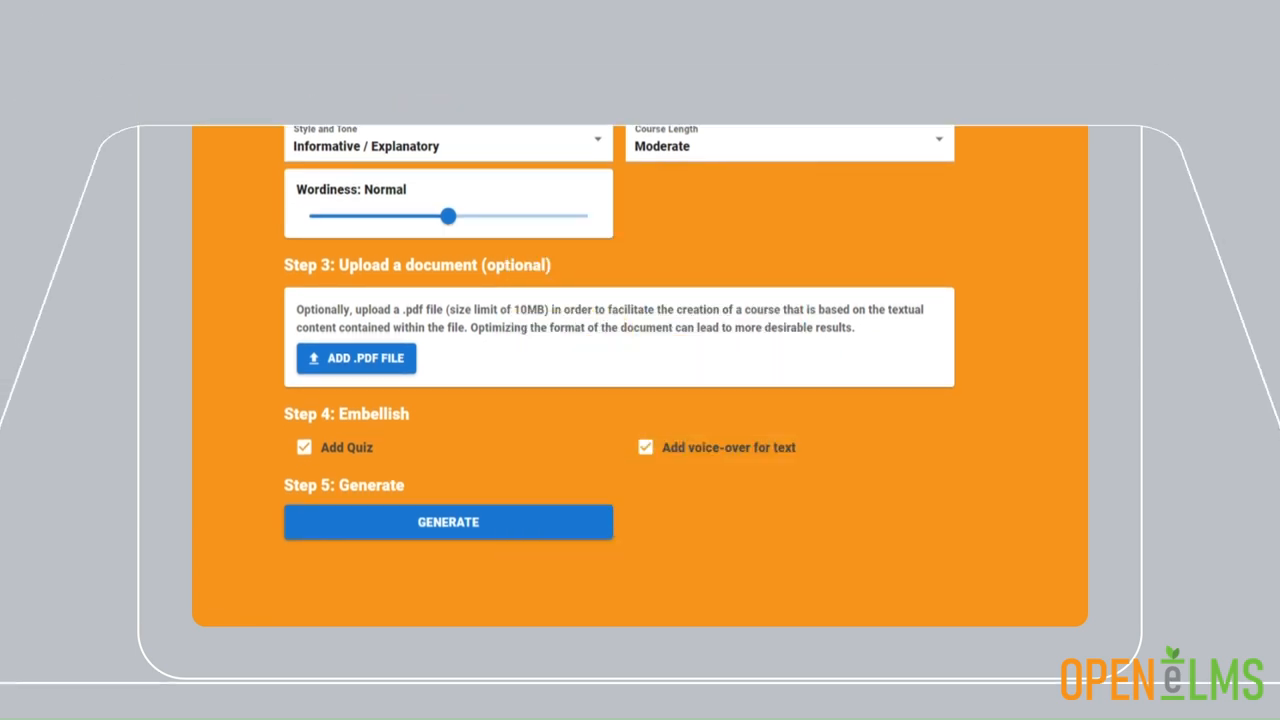
left_click(448, 520)
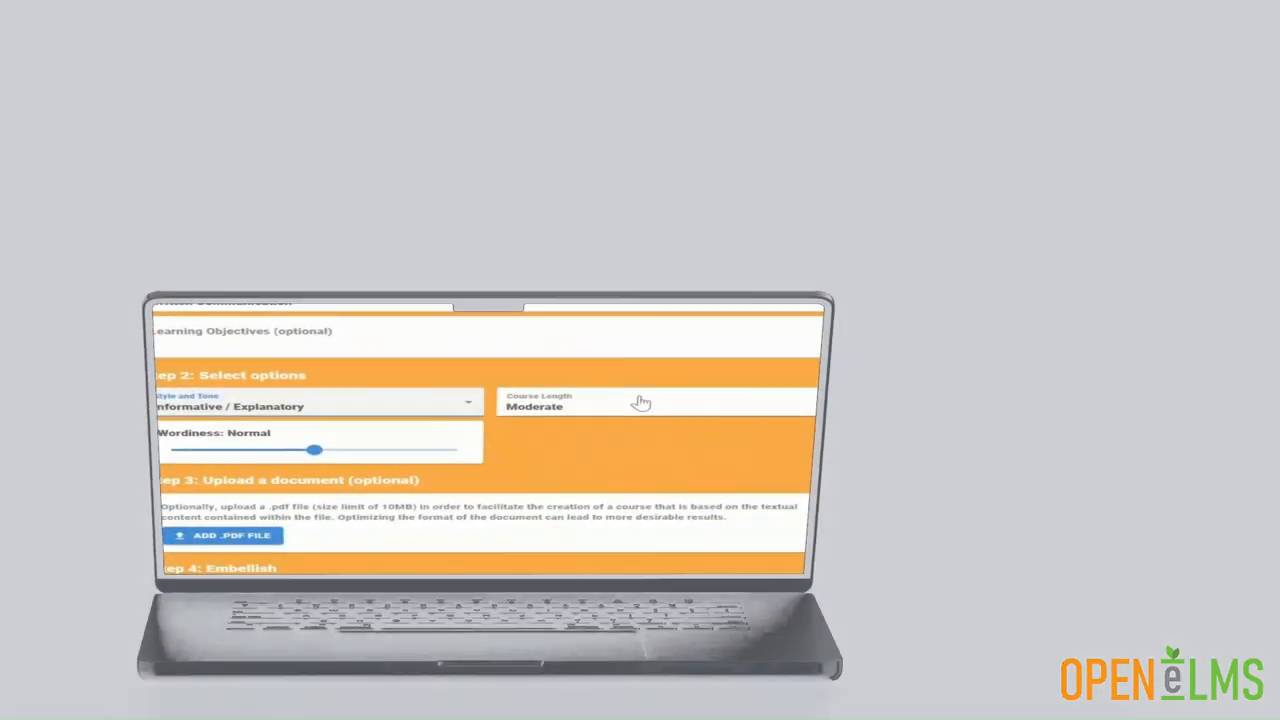
Use ADD .PDF FILE to launch the file chooser for uploading a course PDF.
left_click(640, 404)
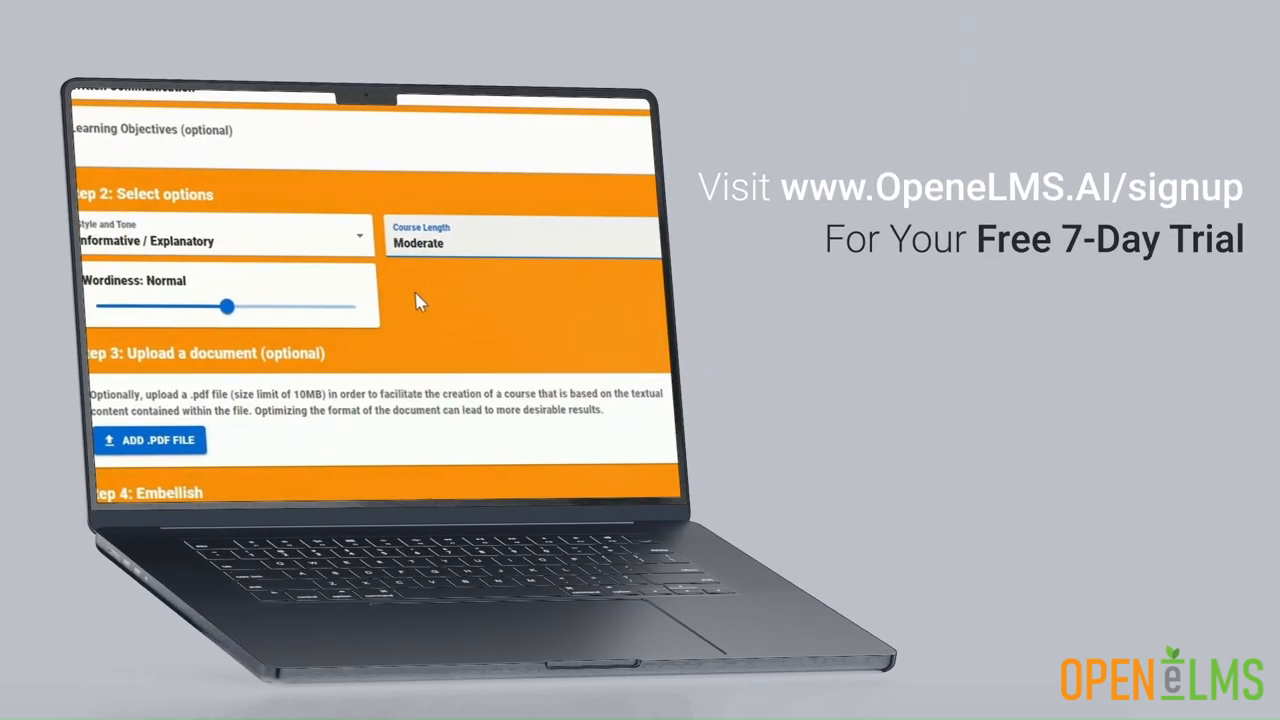
left_click(150, 440)
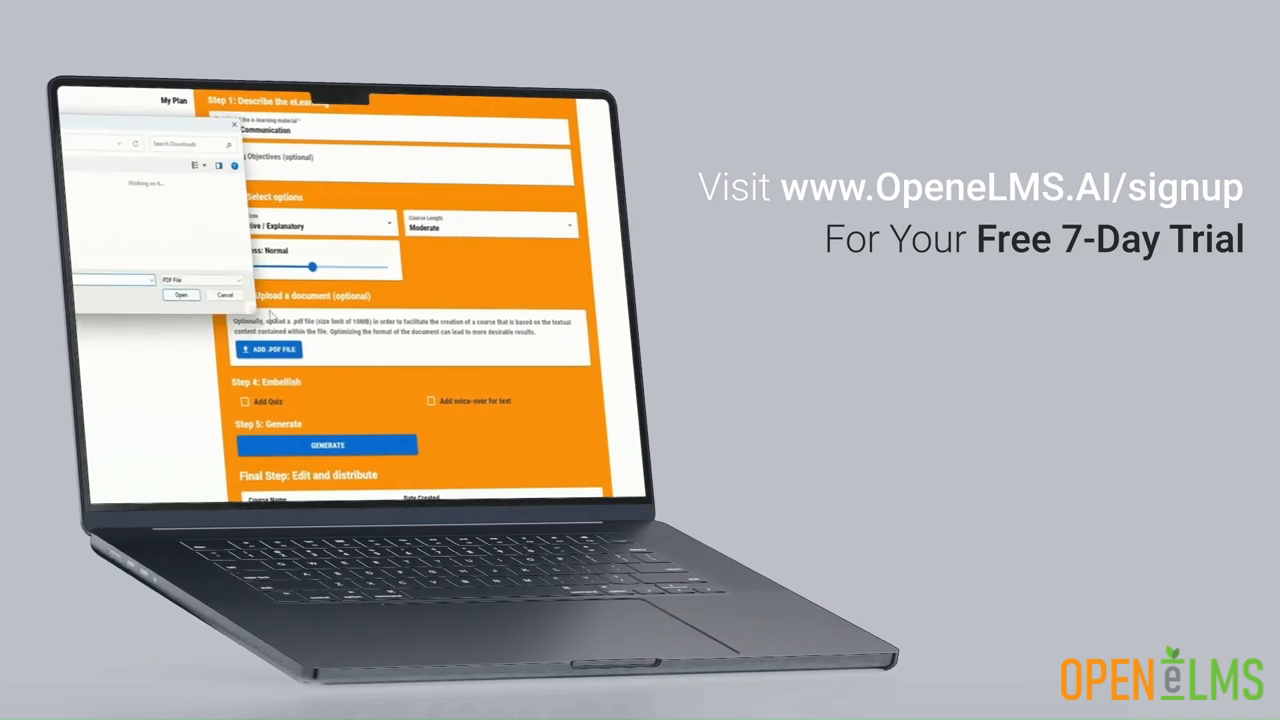